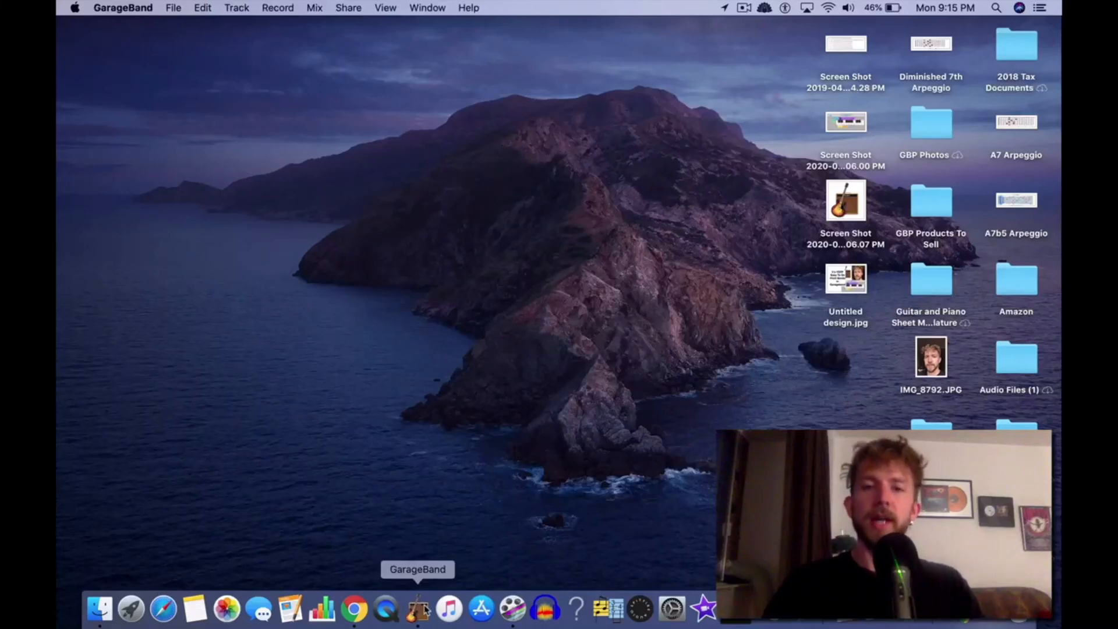
# - Launch GarageBand, creating a new untitled project with a Classic Electric Piano track
pyautogui.click(419, 616)
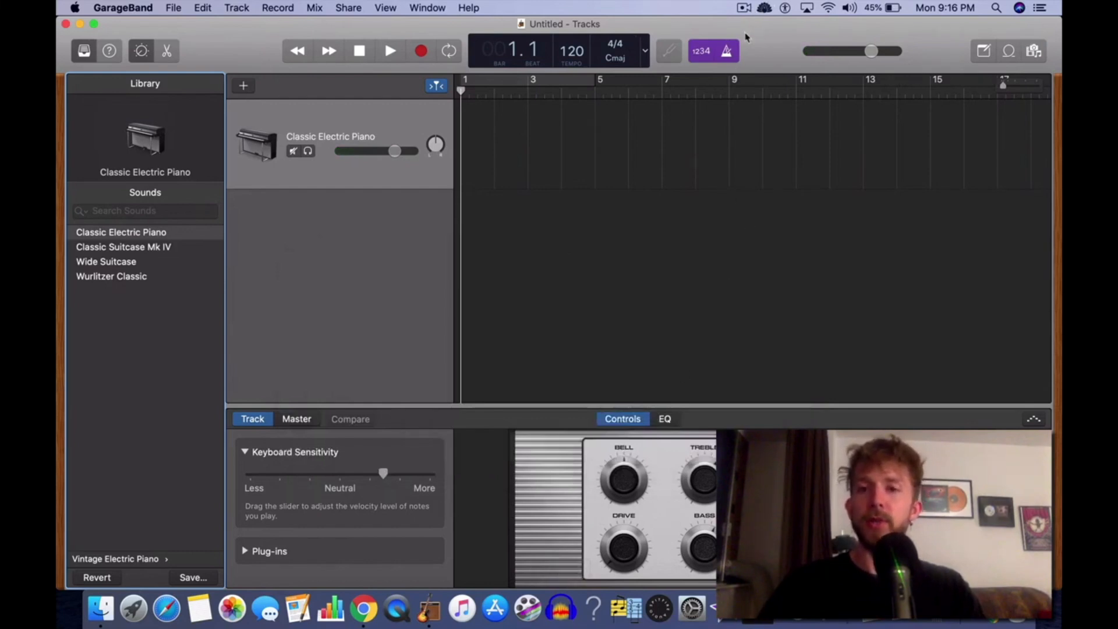
pyautogui.moveTo(701, 28)
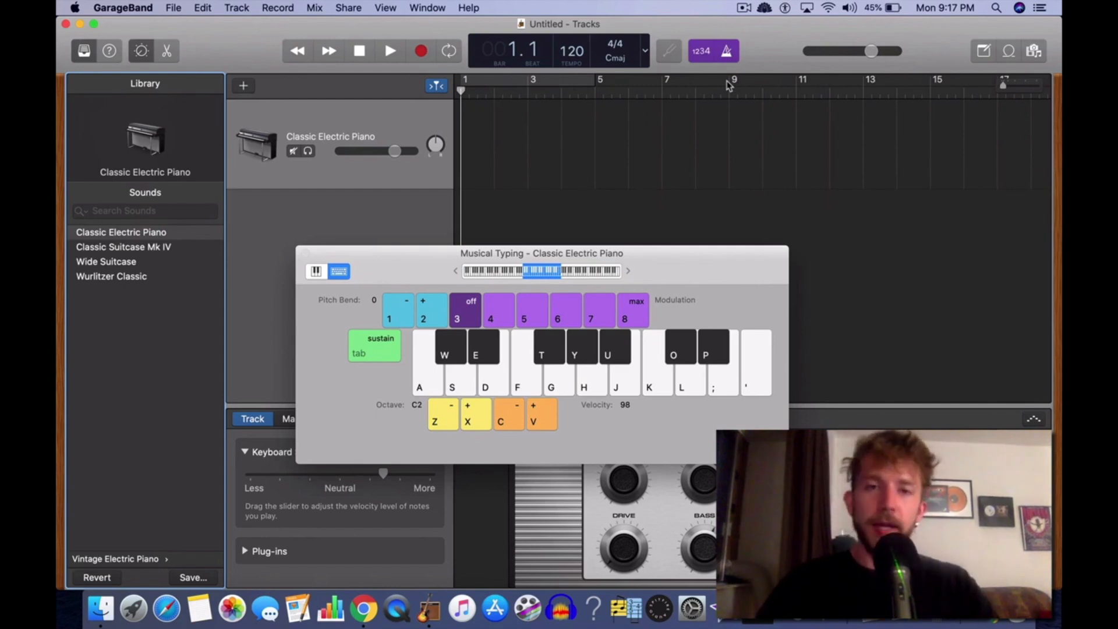
pyautogui.moveTo(341, 246)
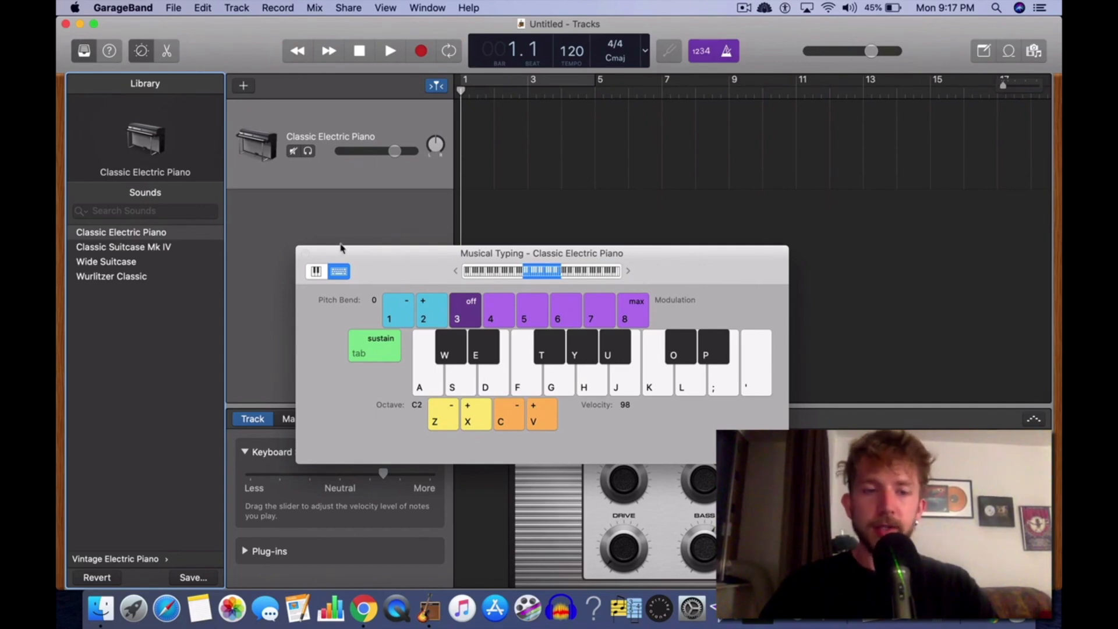
# - Close the Musical Typing window, returning to the single Classic Electric Piano track
pyautogui.click(744, 7)
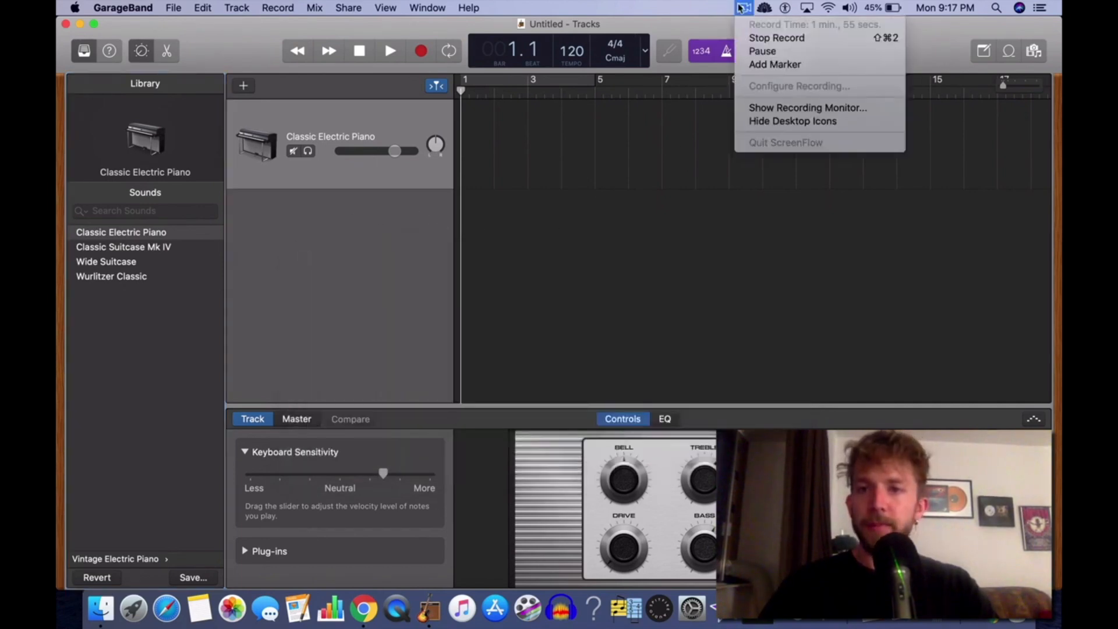